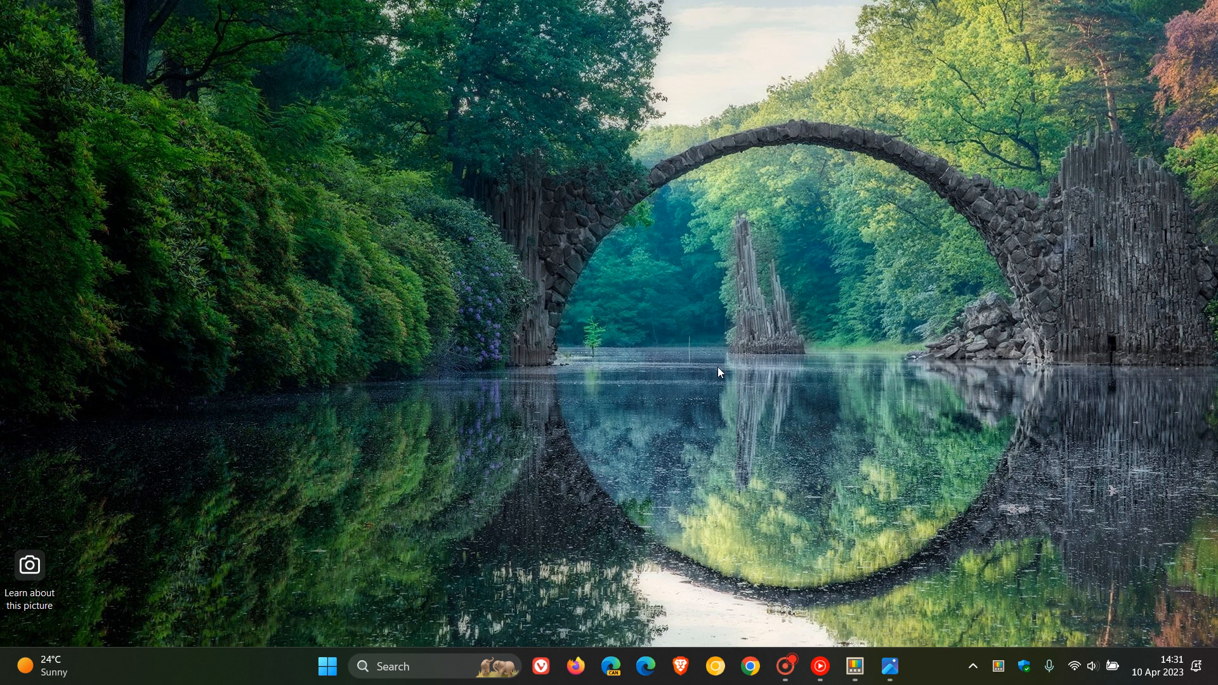
{"action": "mouse_move", "coordinate": [826, 377]}
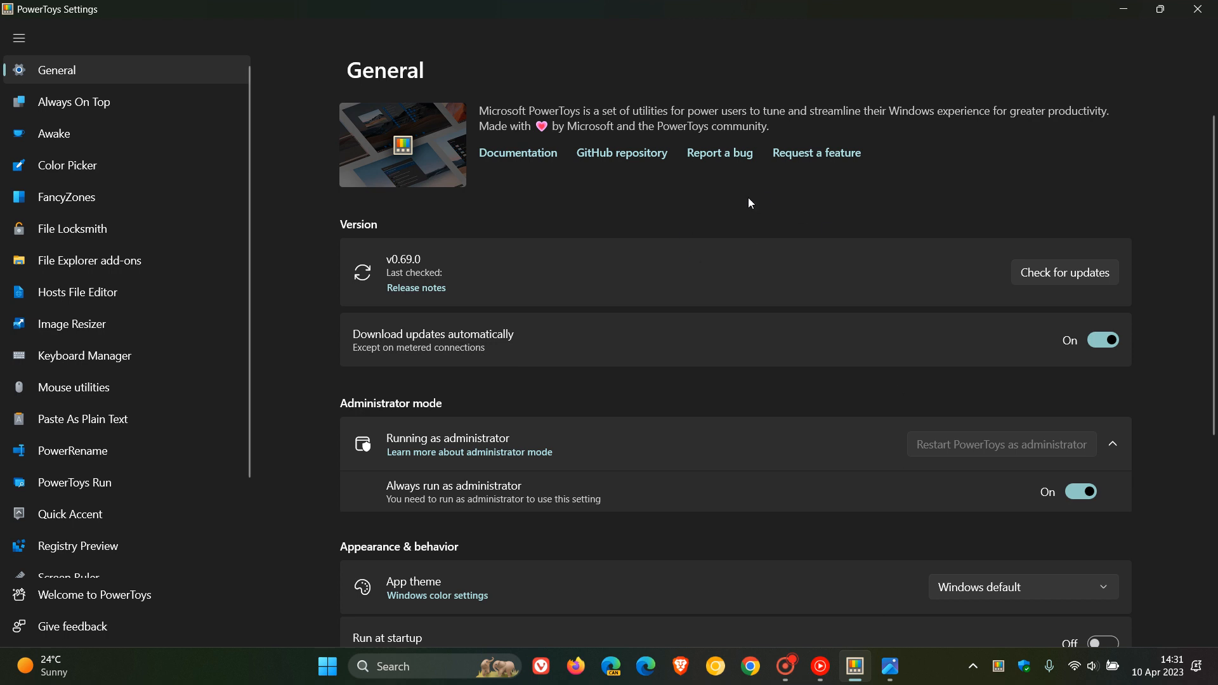
{"action": "mouse_move", "coordinate": [99, 132]}
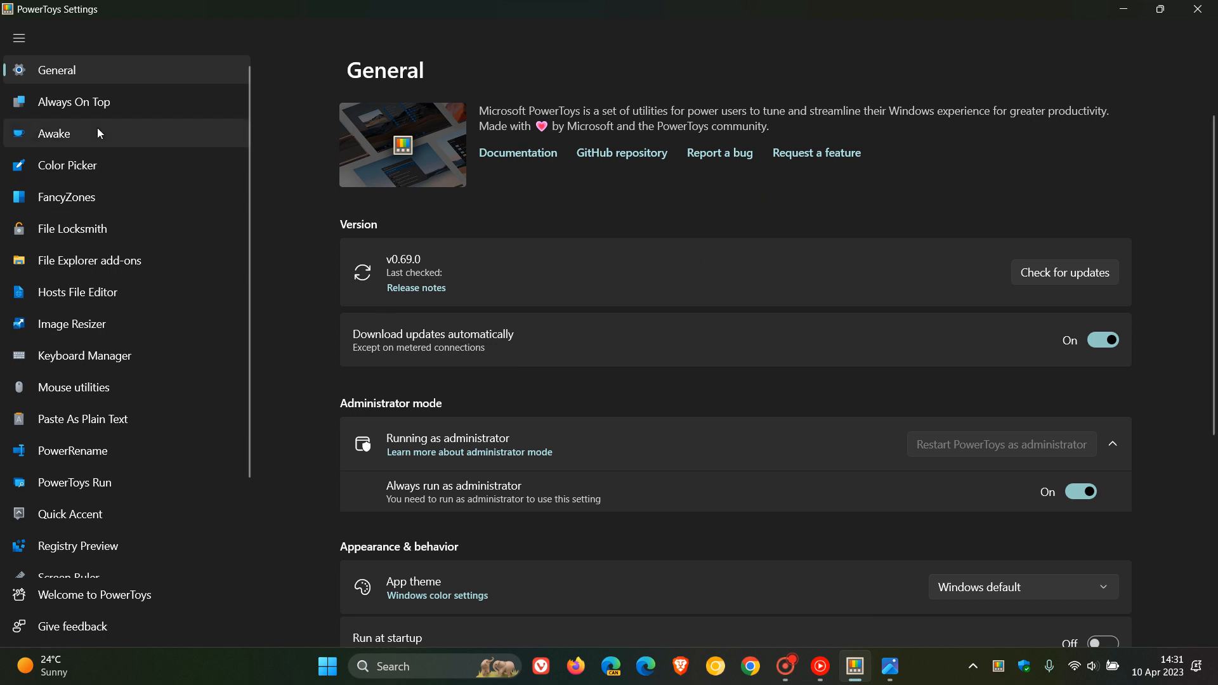
{"action": "mouse_move", "coordinate": [125, 451]}
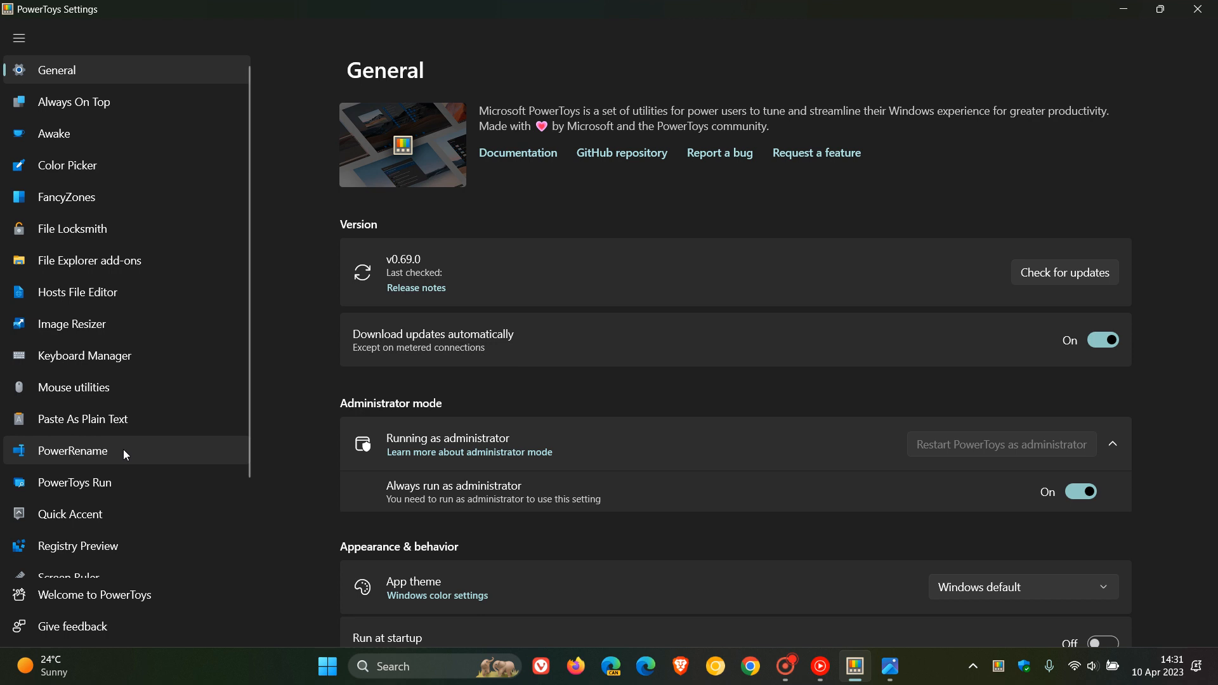
{"action": "mouse_move", "coordinate": [137, 494]}
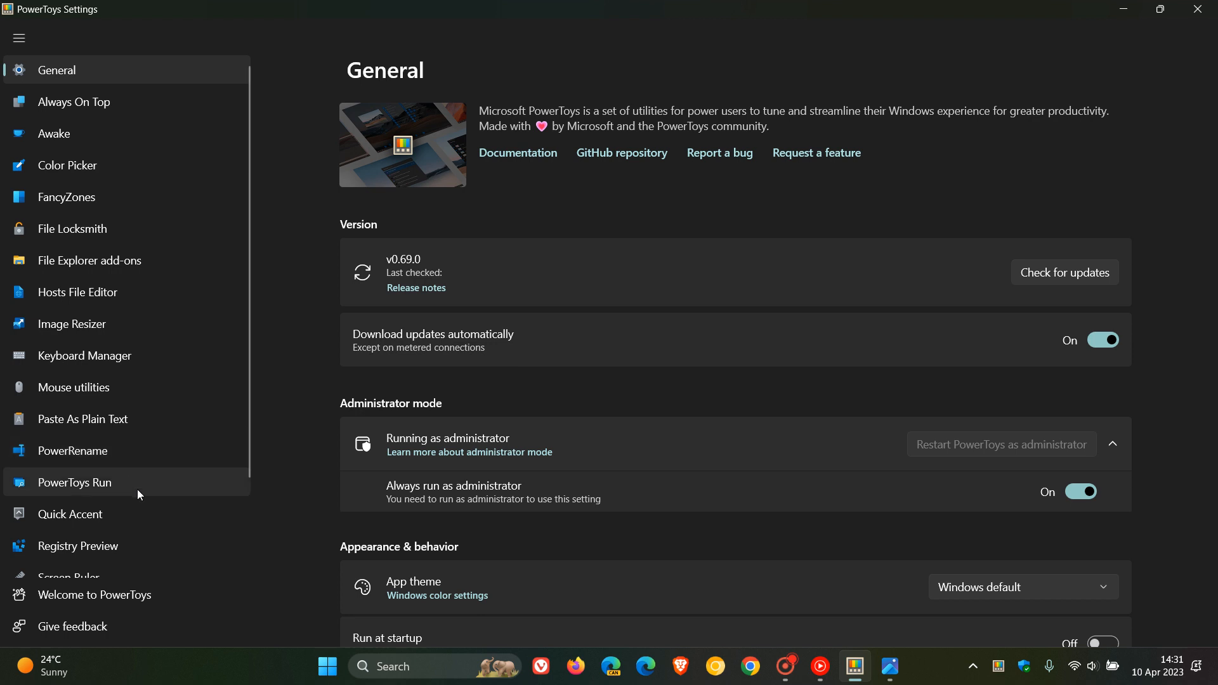
Show the PowerToys Run settings page with its activation shortcut in the left navigation.
{"action": "left_click", "coordinate": [75, 481]}
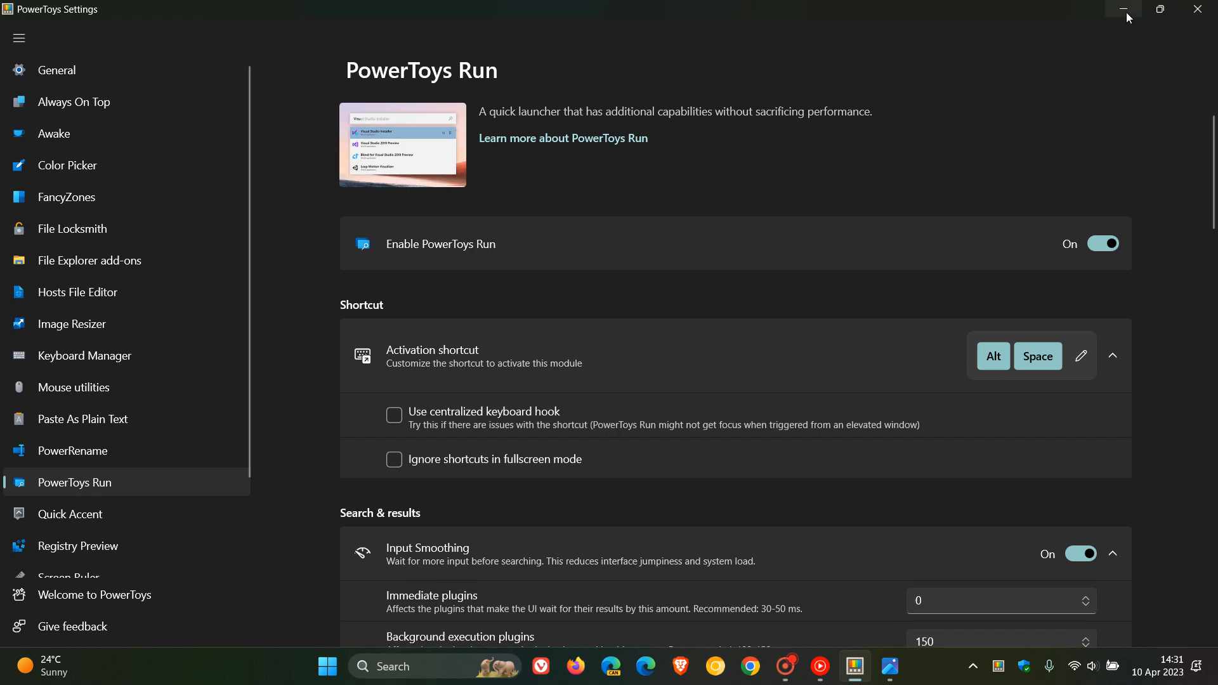
Minimize Settings, search 'paint' in PowerToys Run, then reopen the empty launcher bar.
{"action": "left_click", "coordinate": [1127, 9]}
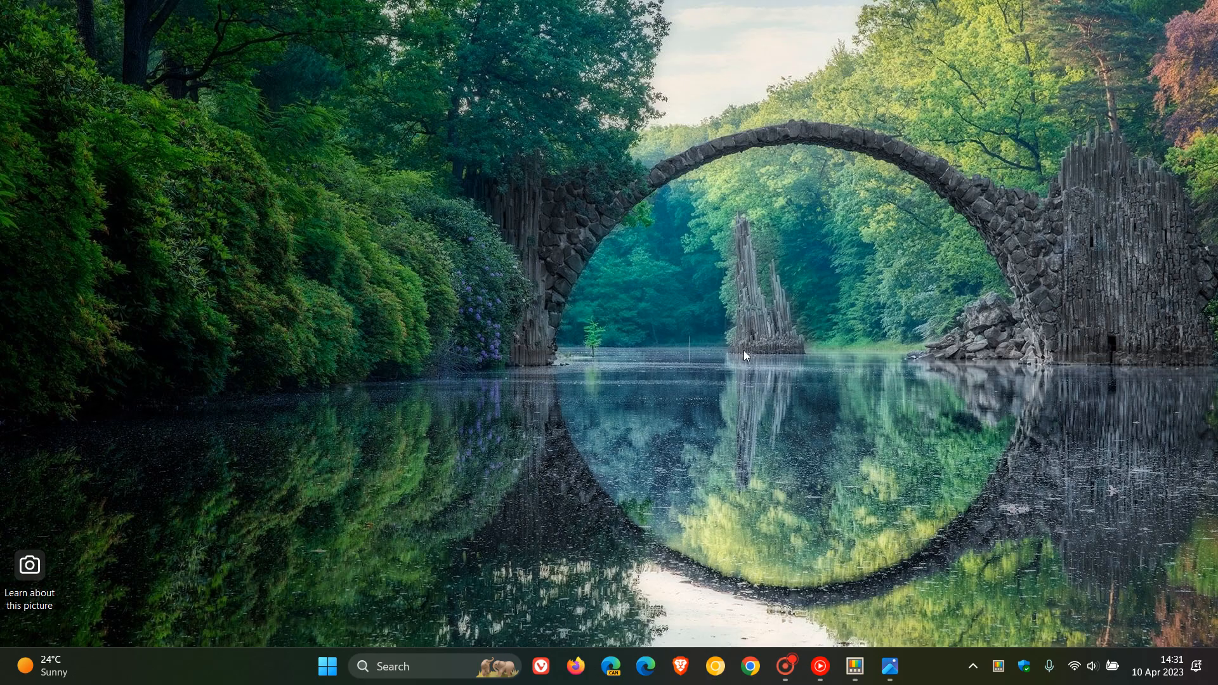
{"action": "left_click", "coordinate": [396, 667]}
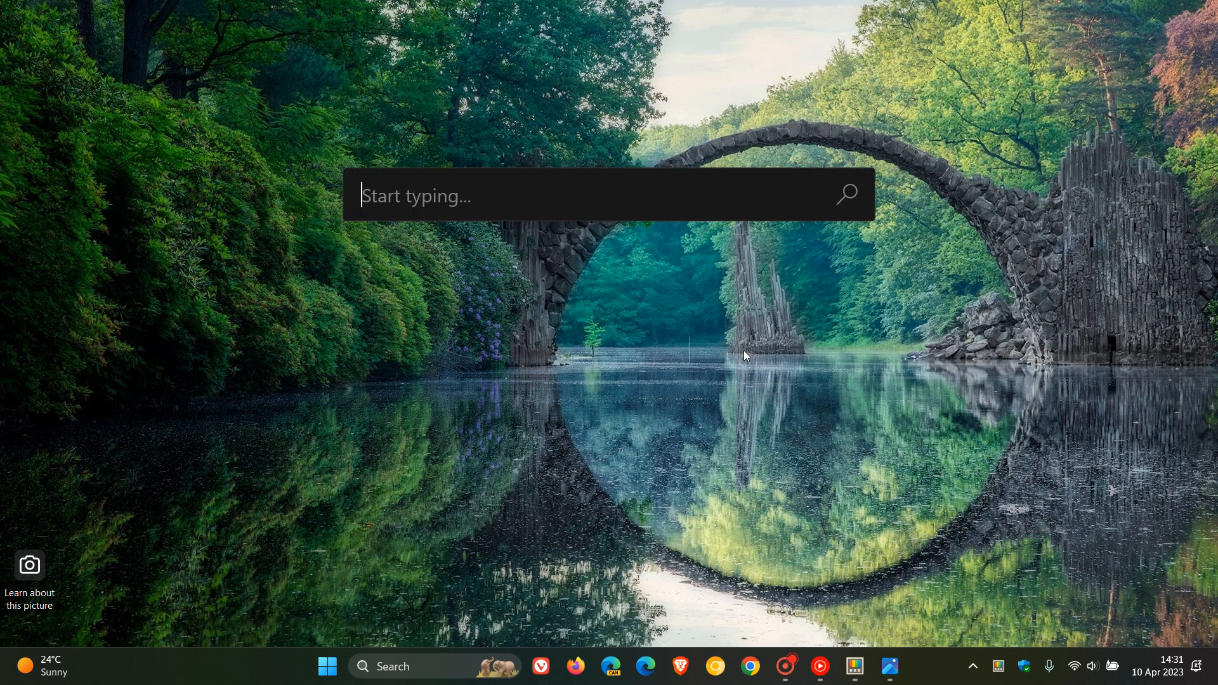
{"action": "mouse_move", "coordinate": [690, 342]}
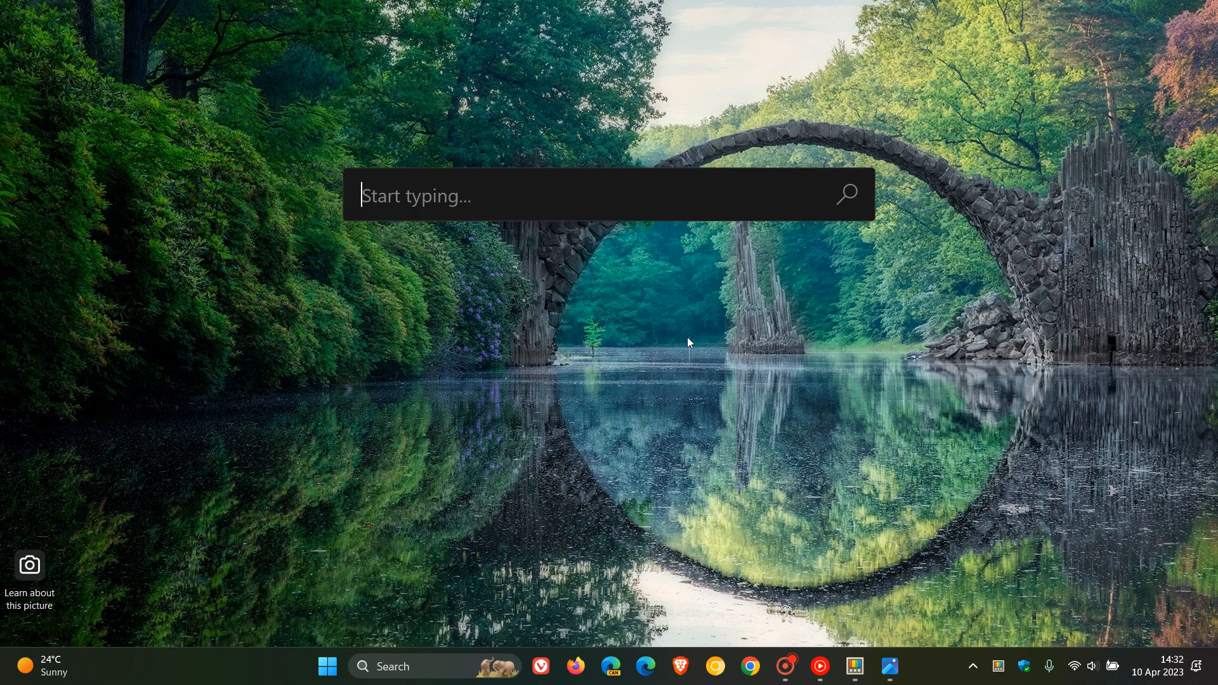
{"action": "type", "text": "paint"}
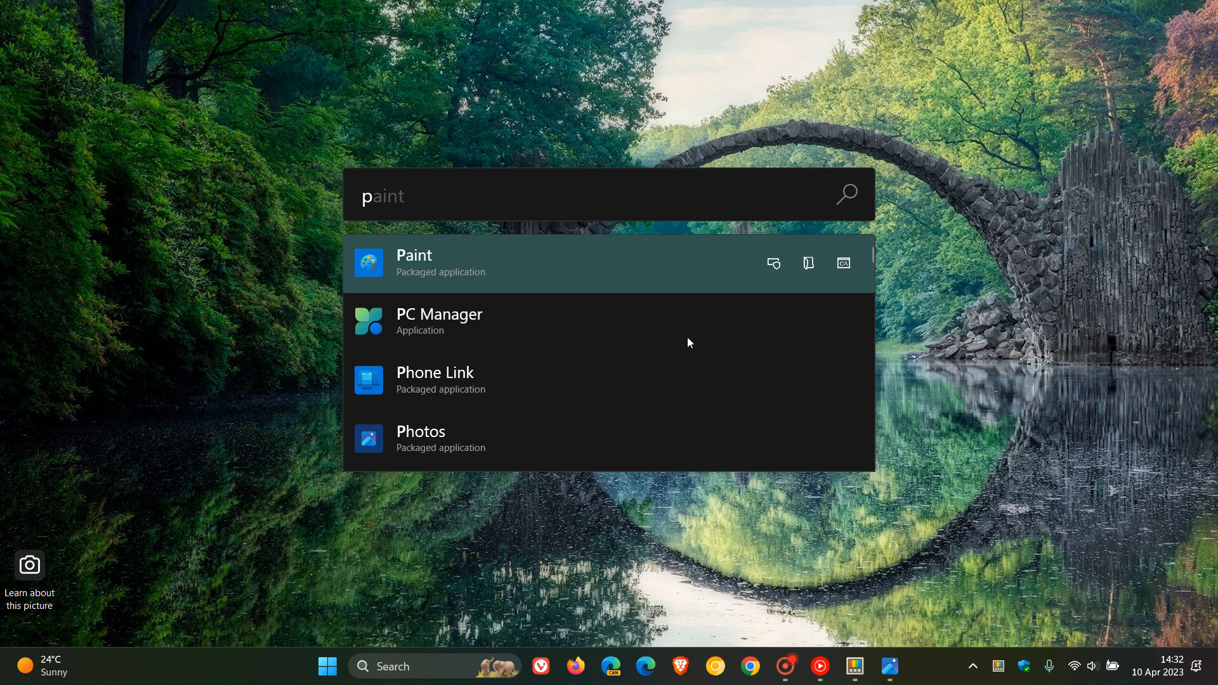
{"action": "mouse_move", "coordinate": [989, 388]}
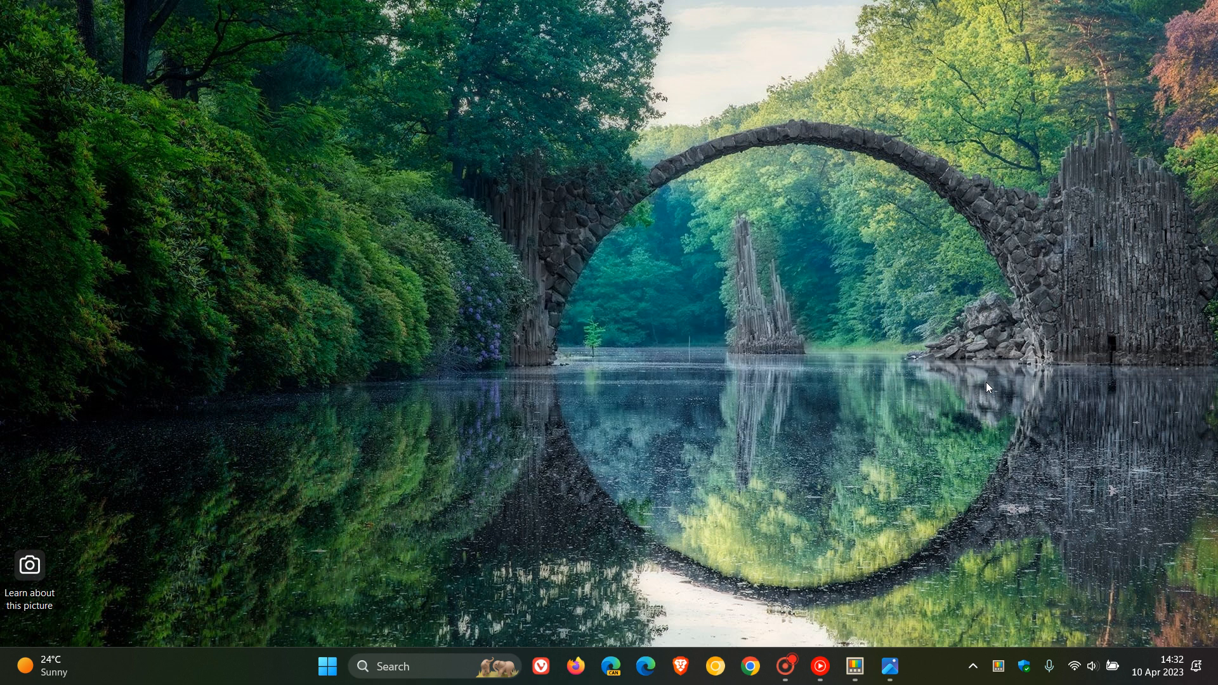
{"action": "type", "text": "paint"}
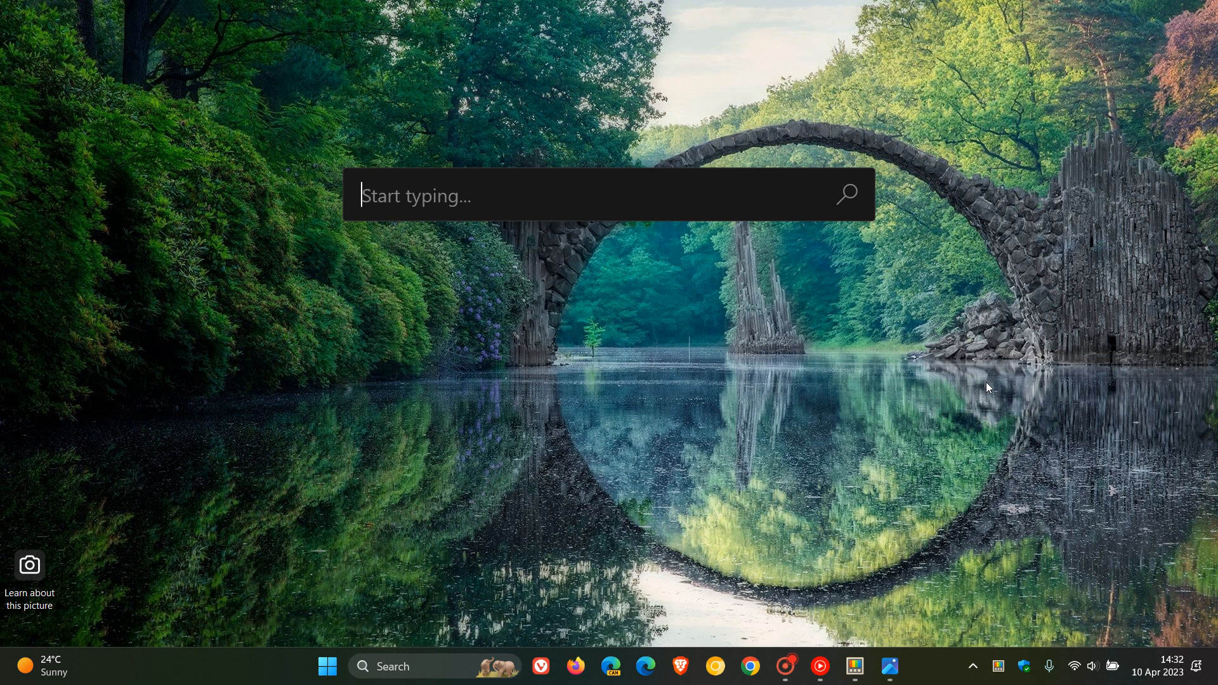
{"action": "mouse_move", "coordinate": [734, 330]}
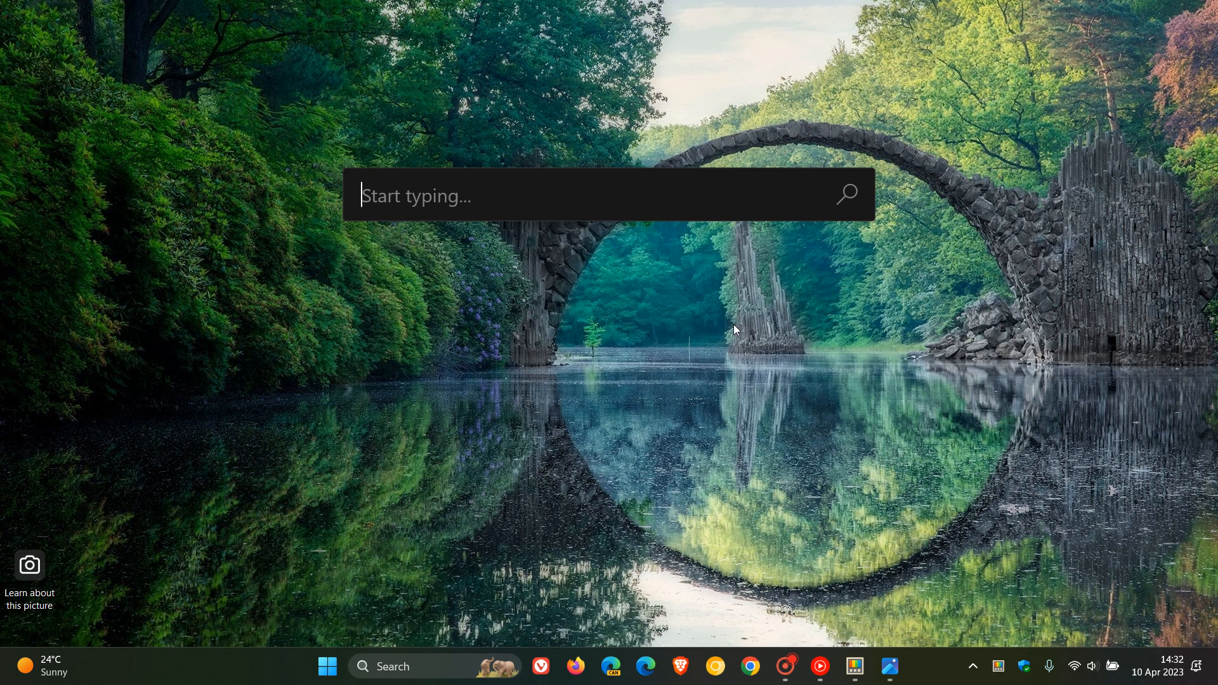
Restore PowerToys Settings from the taskbar and scroll the module list down.
{"action": "left_click", "coordinate": [854, 667]}
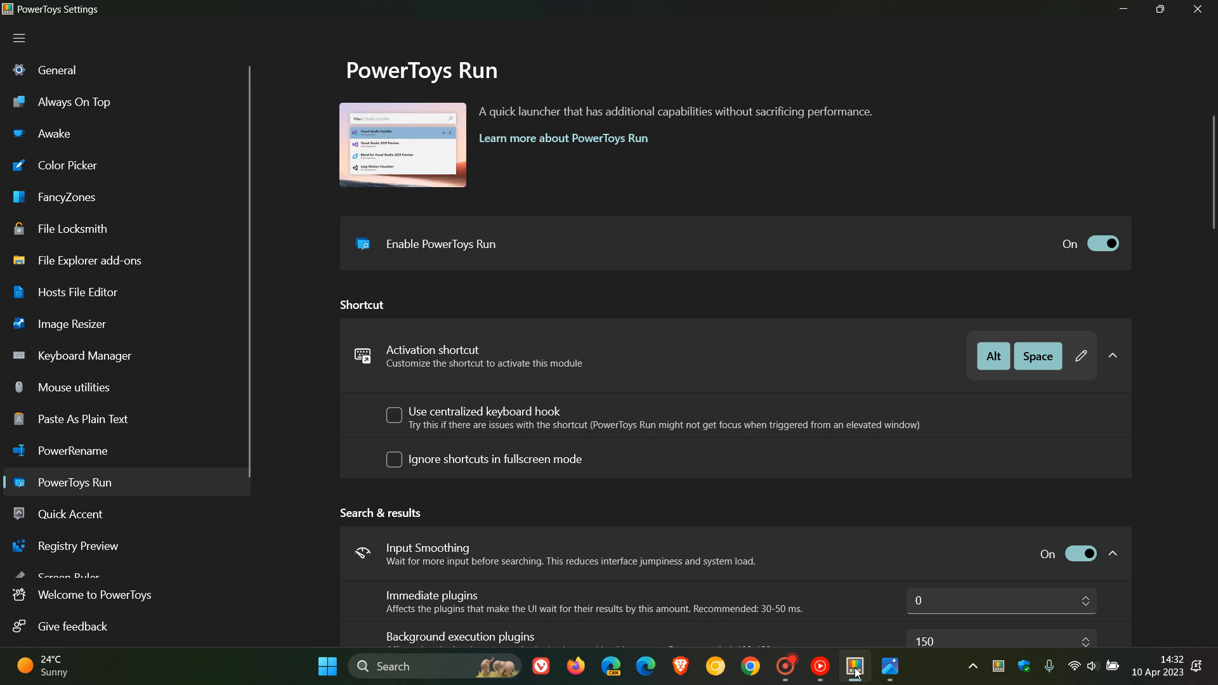
{"action": "mouse_move", "coordinate": [124, 101]}
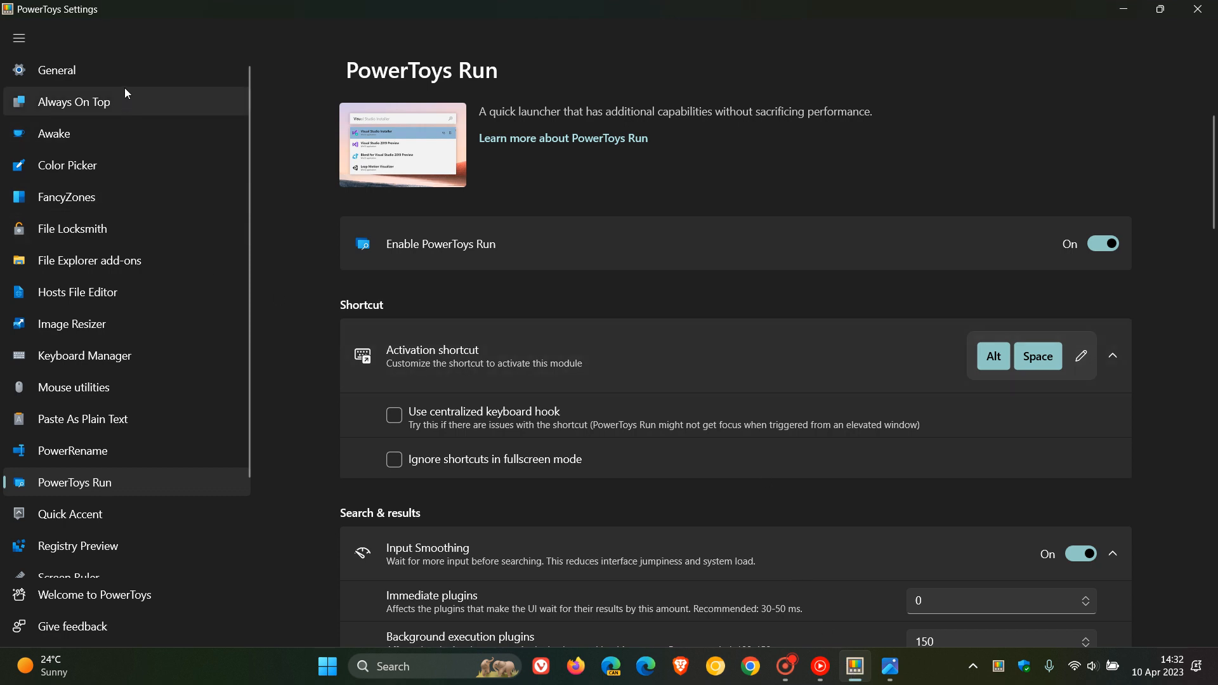
{"action": "mouse_move", "coordinate": [132, 197]}
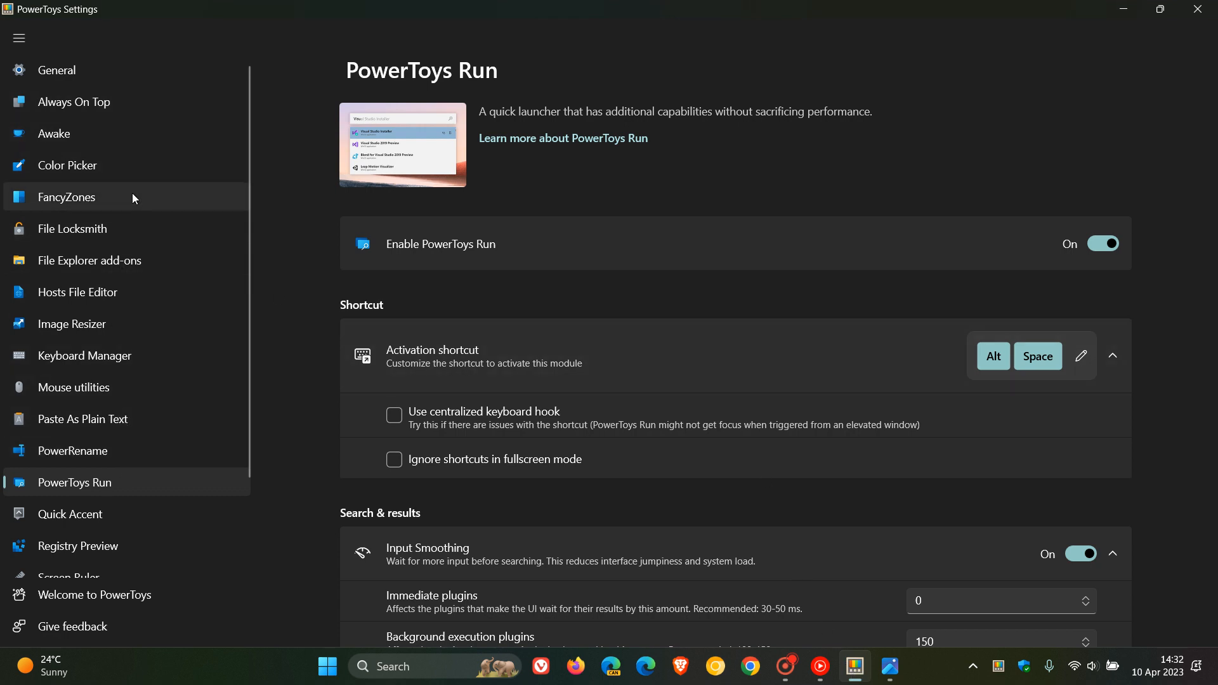
{"action": "mouse_move", "coordinate": [164, 356]}
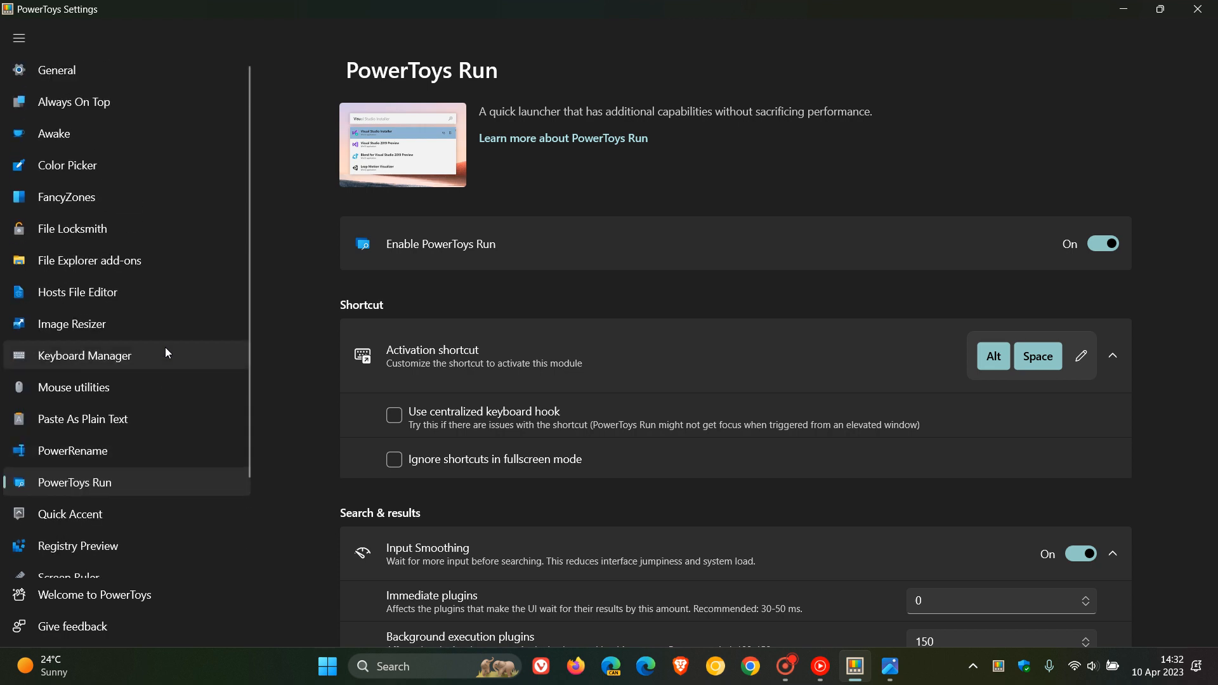
{"action": "scroll", "scroll_direction": "down", "scroll_amount": 3}
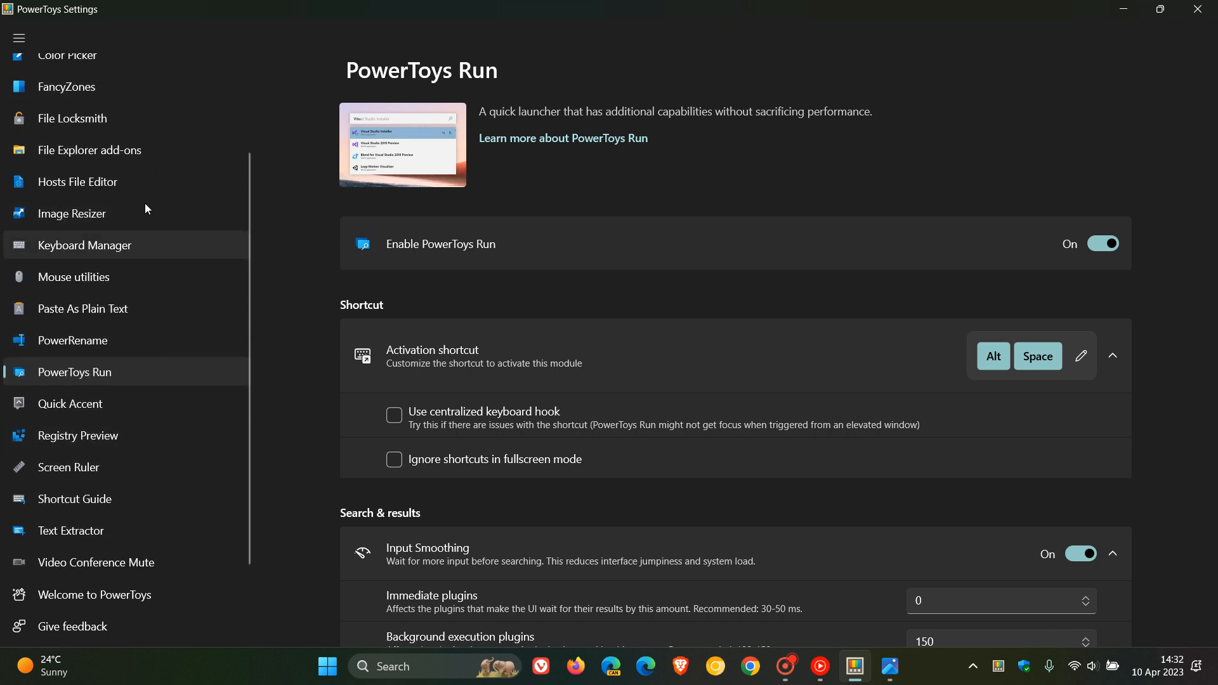
{"action": "mouse_move", "coordinate": [1087, 56]}
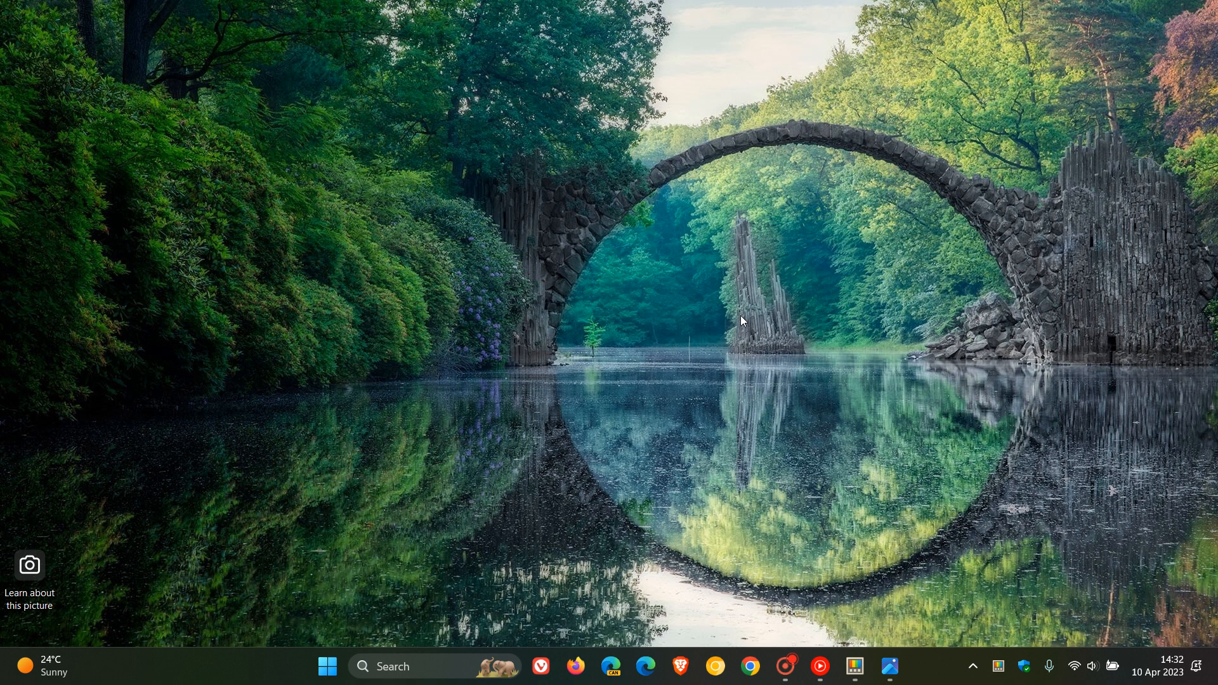
Reopen the PowerToys Run search bar with an empty query field.
{"action": "left_click", "coordinate": [396, 667]}
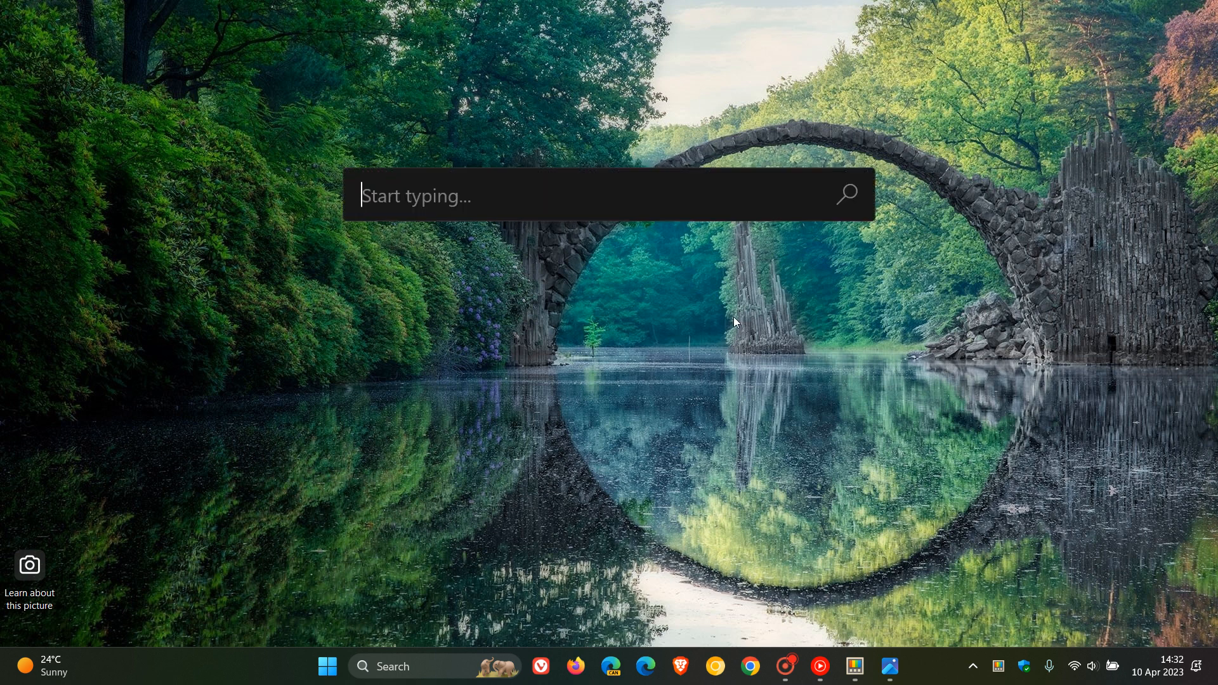
{"action": "mouse_move", "coordinate": [743, 373]}
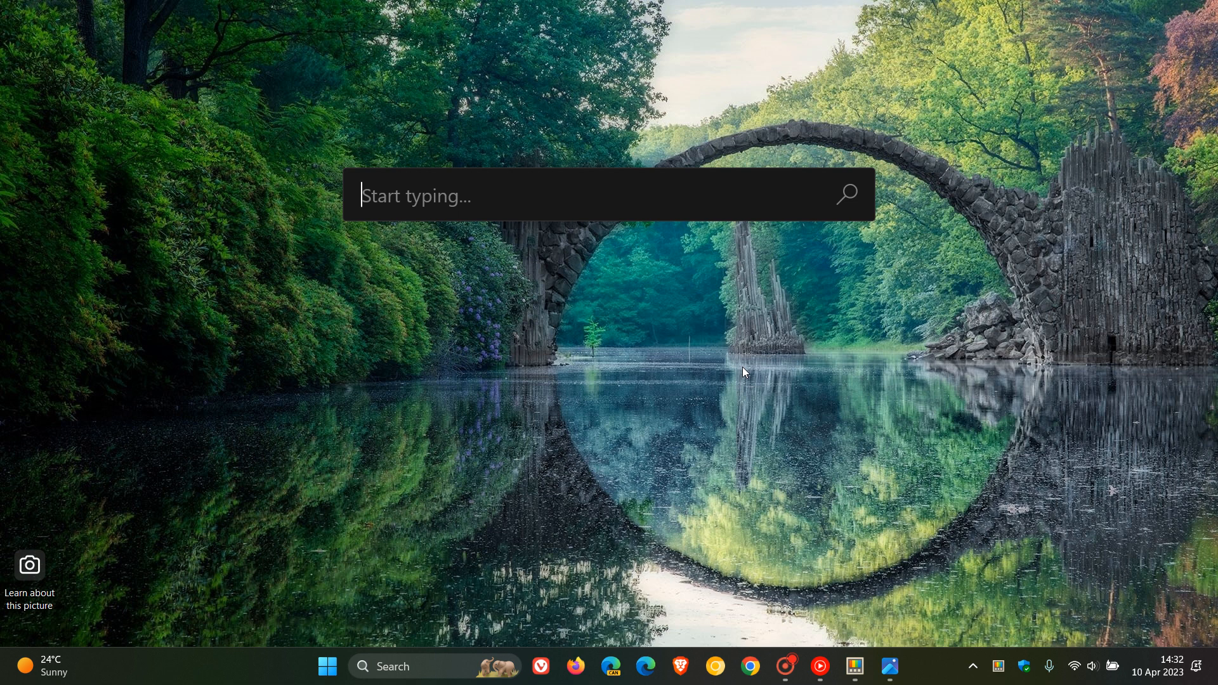
{"action": "mouse_move", "coordinate": [891, 666]}
{"action": "type", "text": "@"}
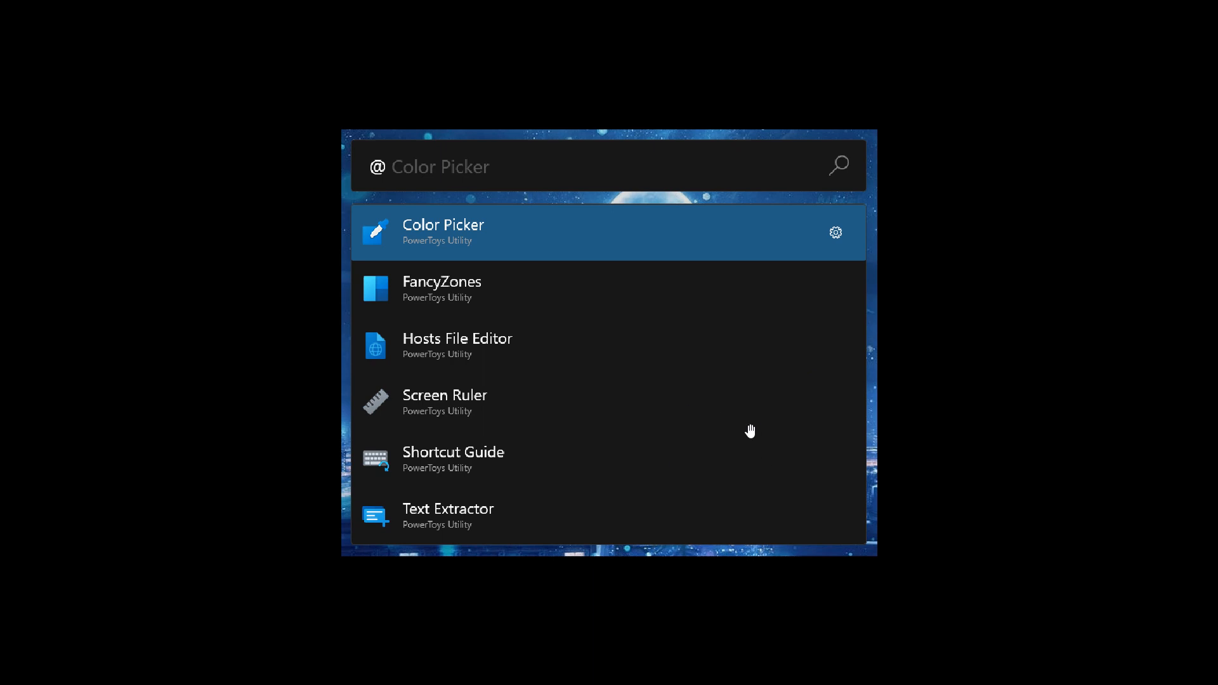
{"action": "mouse_move", "coordinate": [692, 391]}
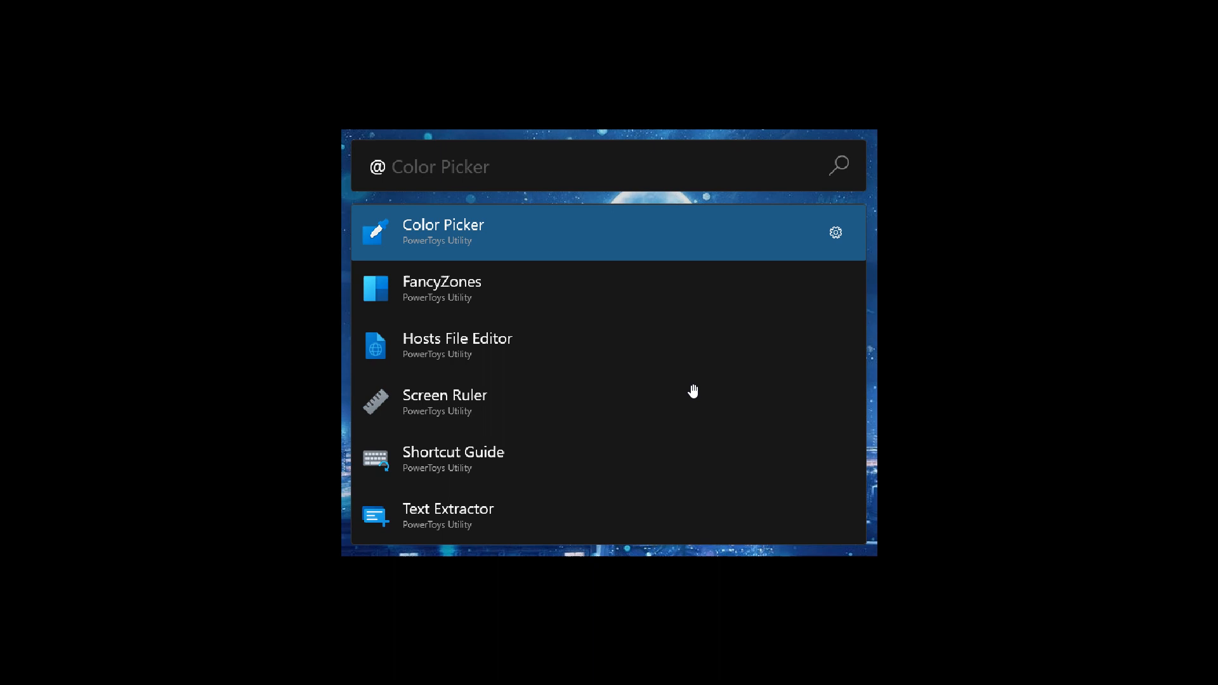
{"action": "mouse_move", "coordinate": [475, 191]}
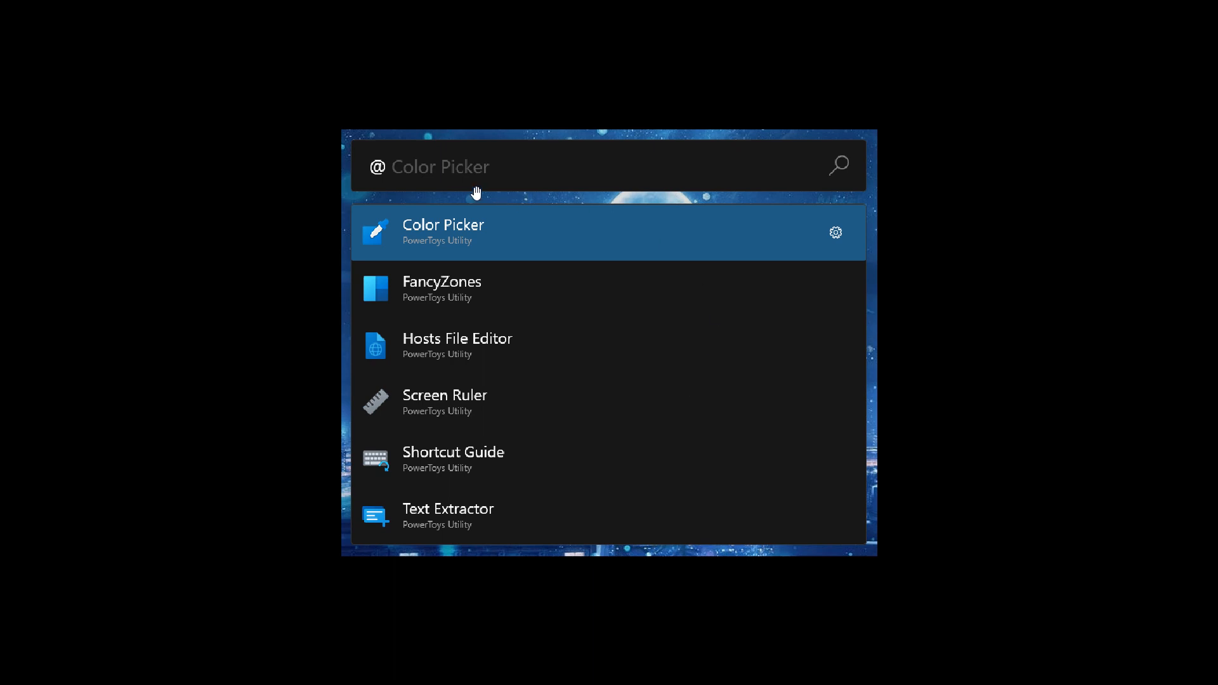
{"action": "mouse_move", "coordinate": [450, 298]}
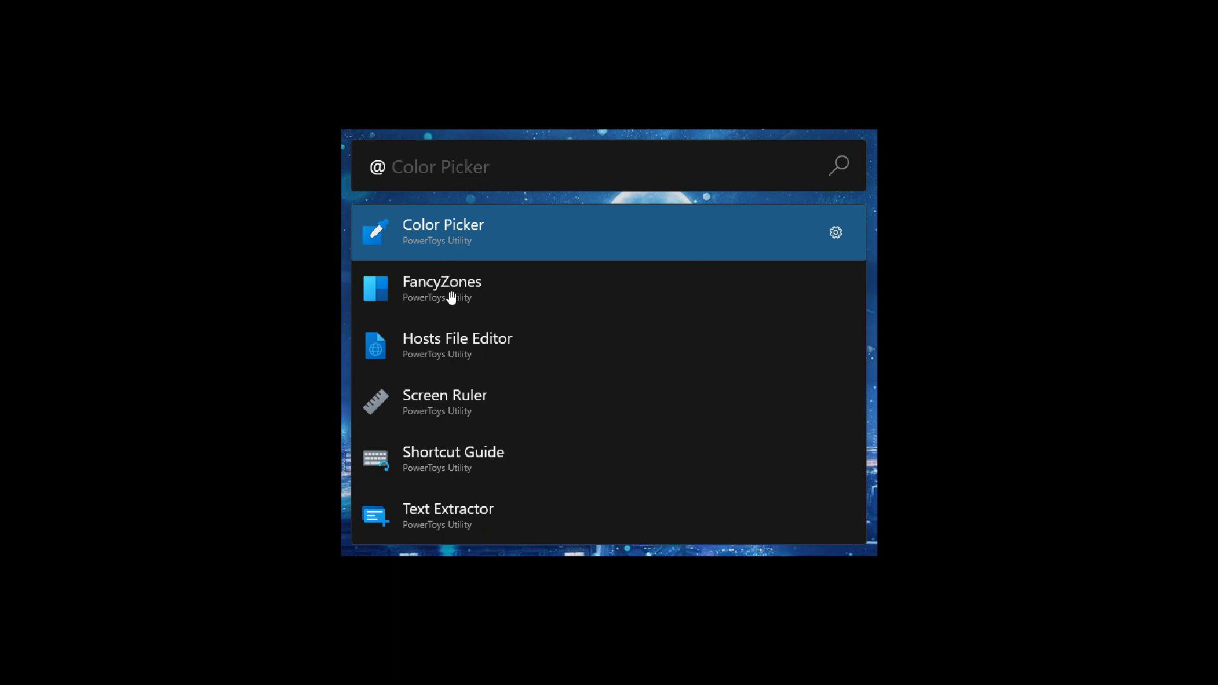
{"action": "mouse_move", "coordinate": [727, 168]}
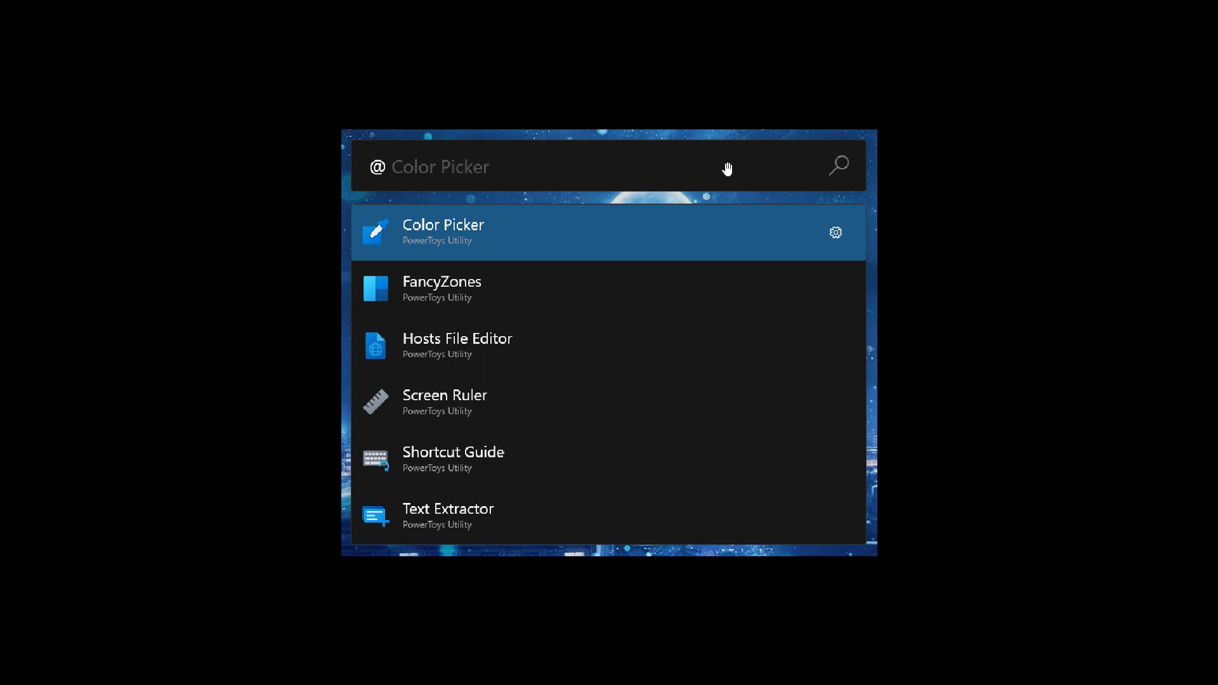
{"action": "mouse_move", "coordinate": [753, 380]}
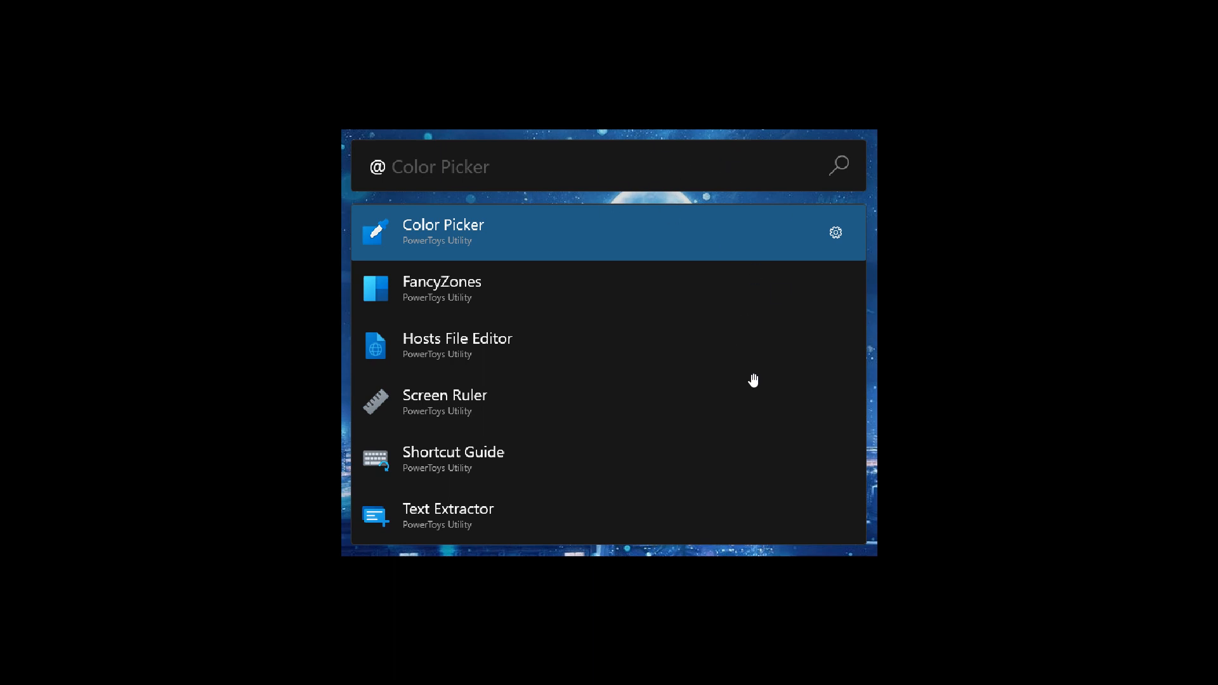
{"action": "mouse_move", "coordinate": [656, 427]}
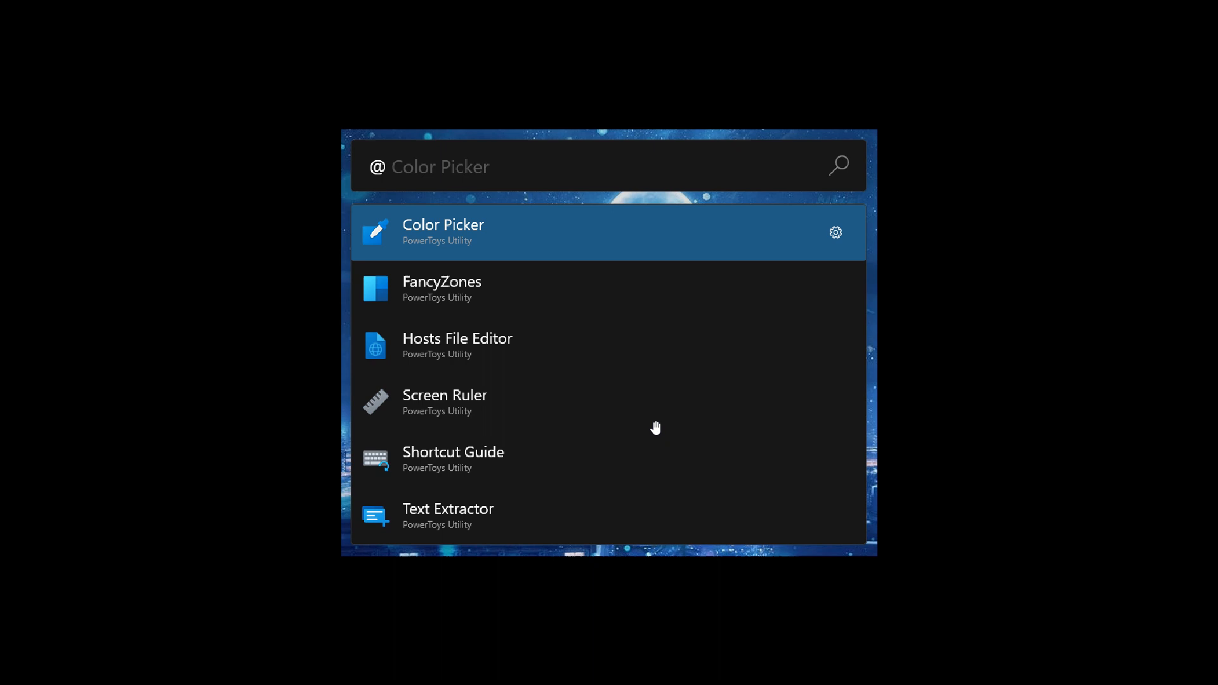
{"action": "mouse_move", "coordinate": [729, 355]}
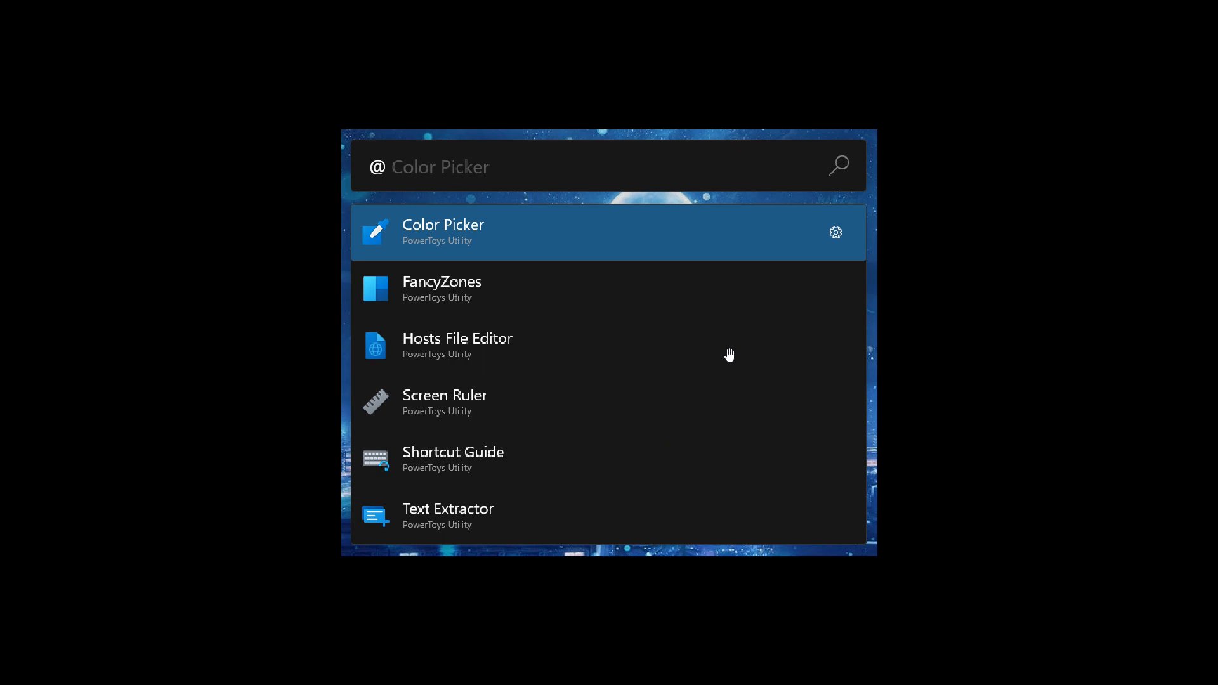
{"action": "mouse_move", "coordinate": [889, 666]}
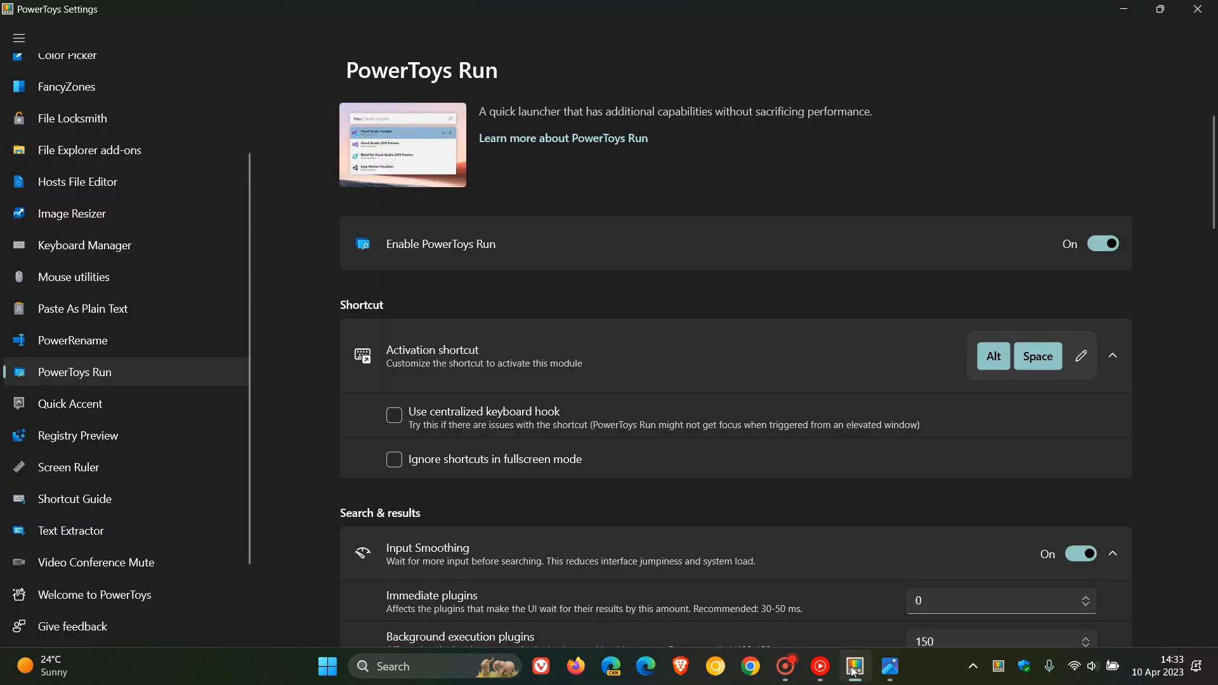
{"action": "mouse_move", "coordinate": [132, 308]}
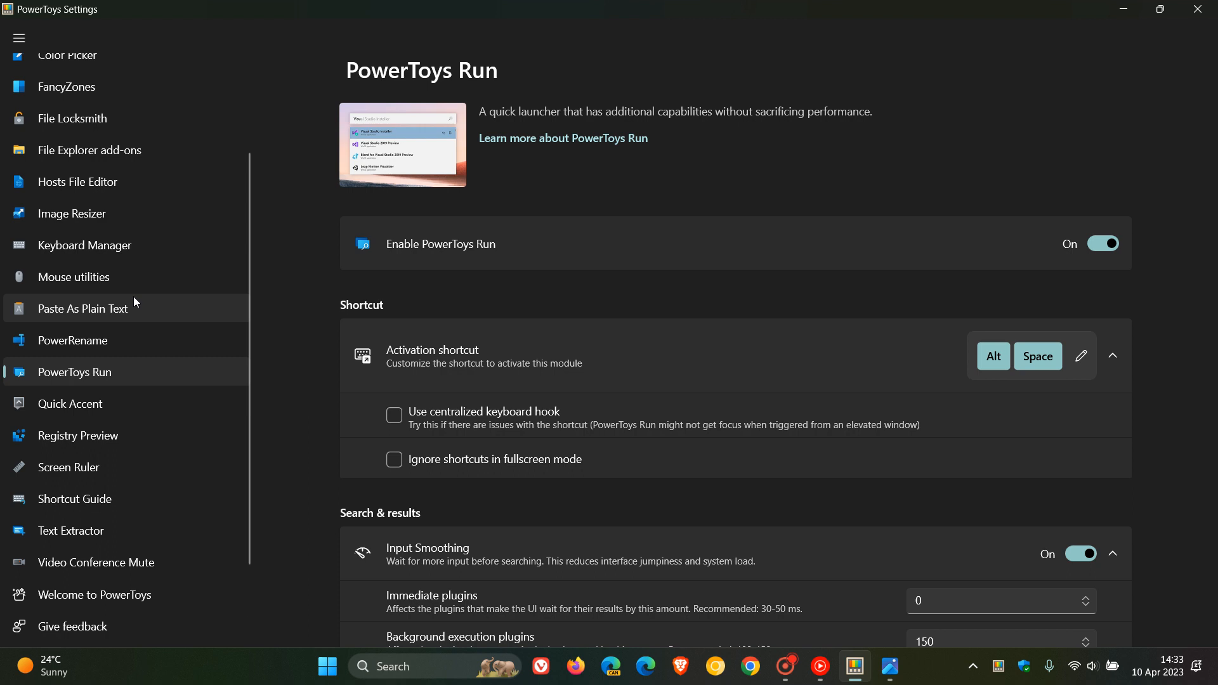
{"action": "mouse_move", "coordinate": [138, 435]}
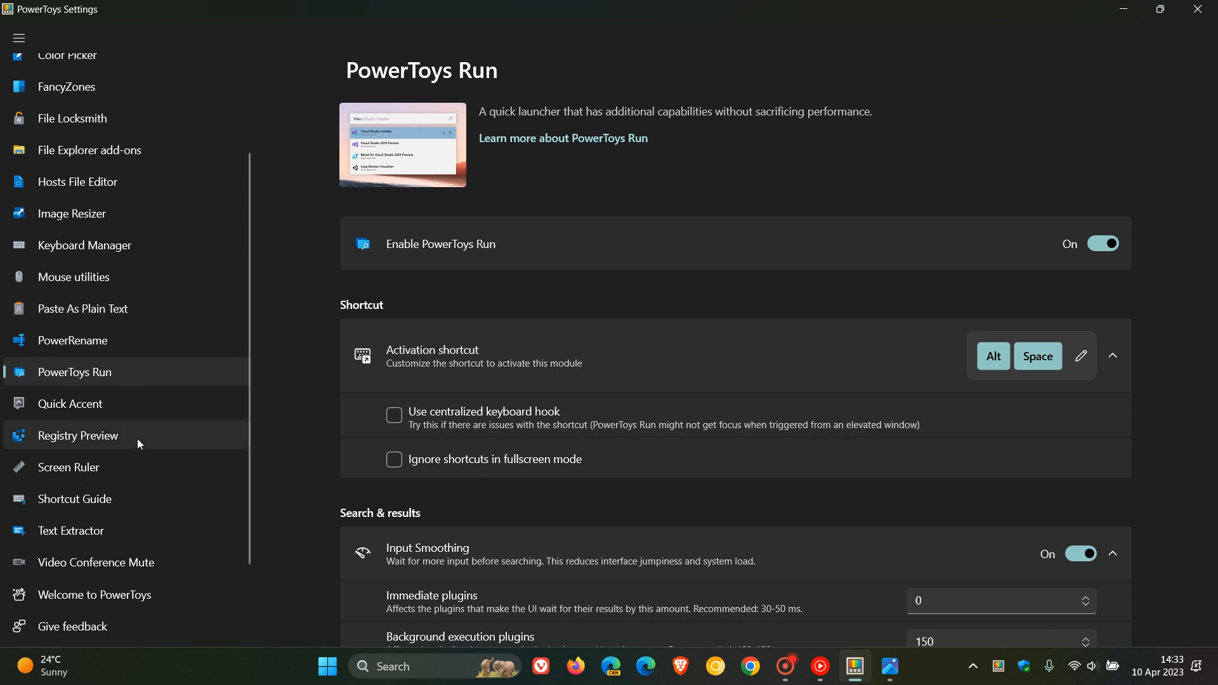
Show the Registry Preview page, where the utility is switched off.
{"action": "left_click", "coordinate": [77, 435]}
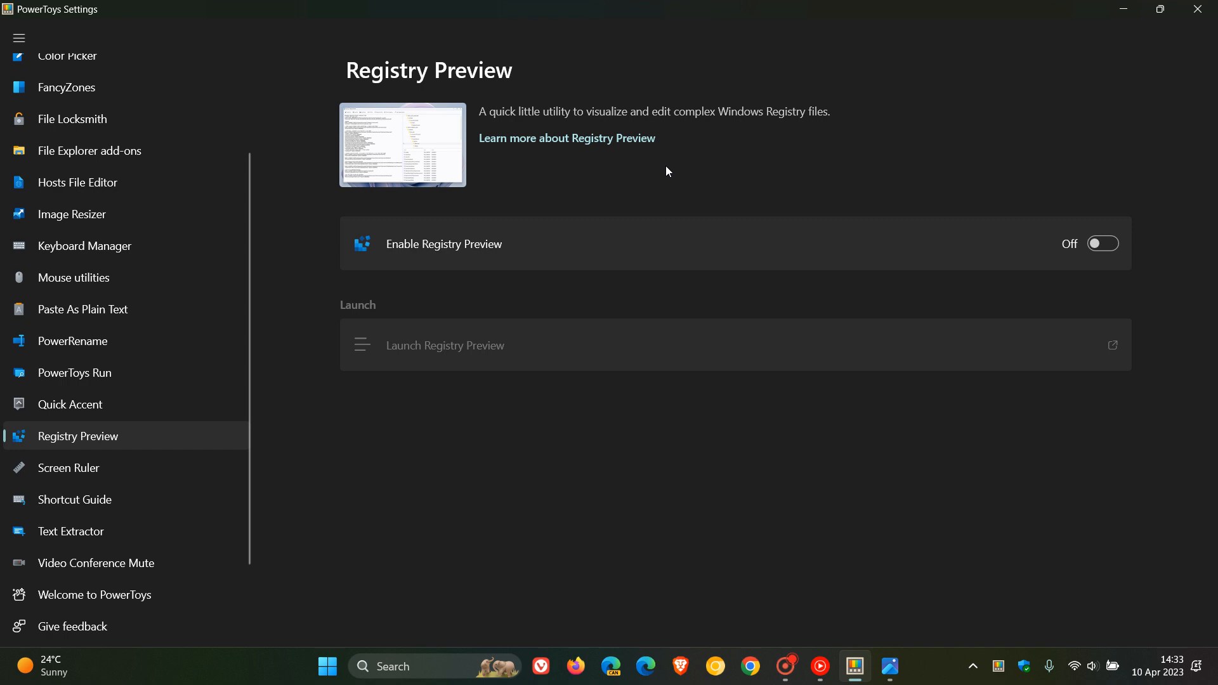
{"action": "mouse_move", "coordinate": [739, 132]}
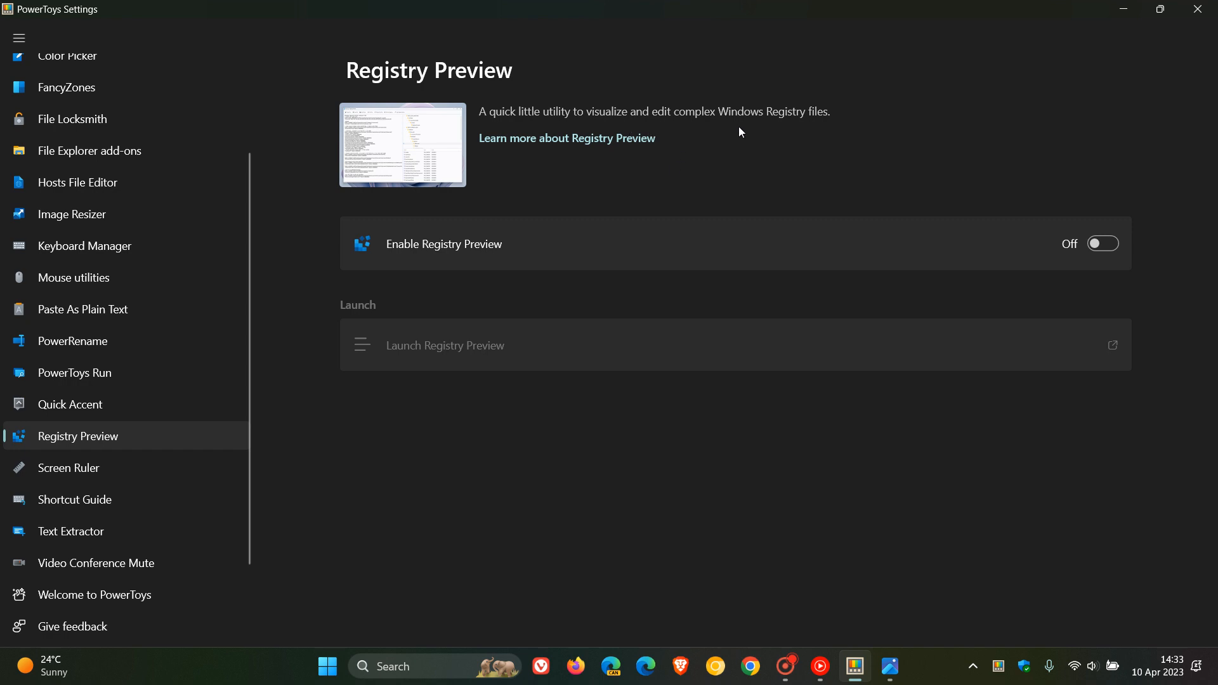
{"action": "mouse_move", "coordinate": [961, 146]}
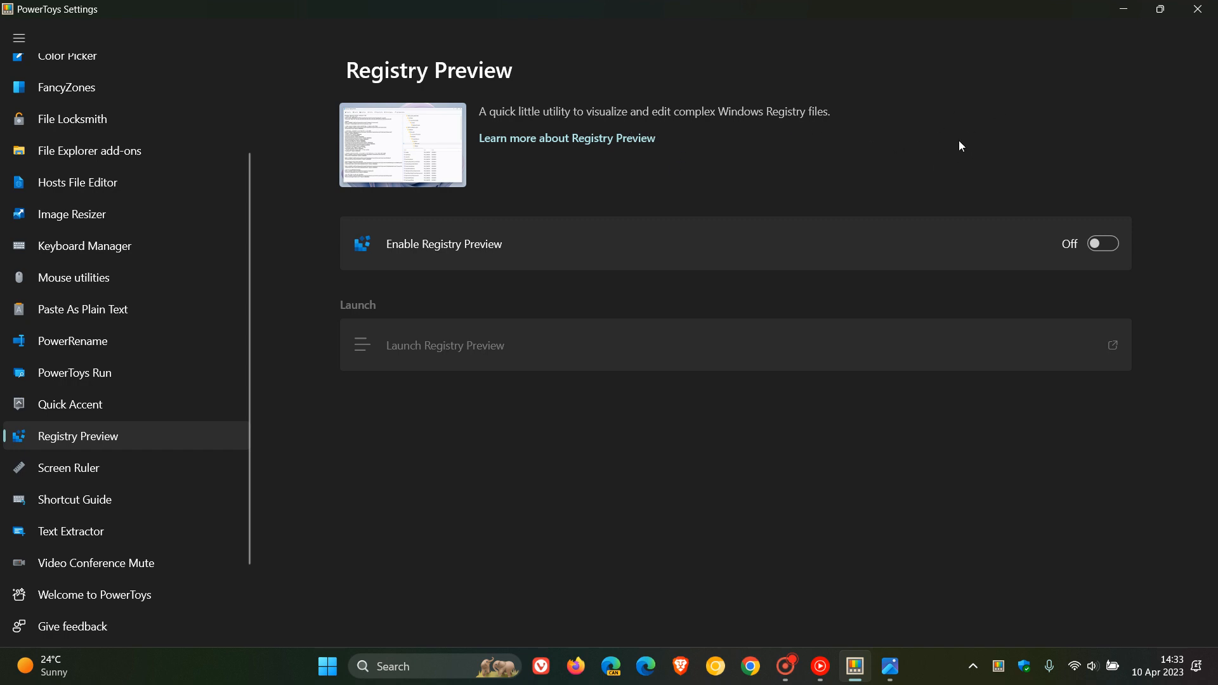
{"action": "mouse_move", "coordinate": [952, 142]}
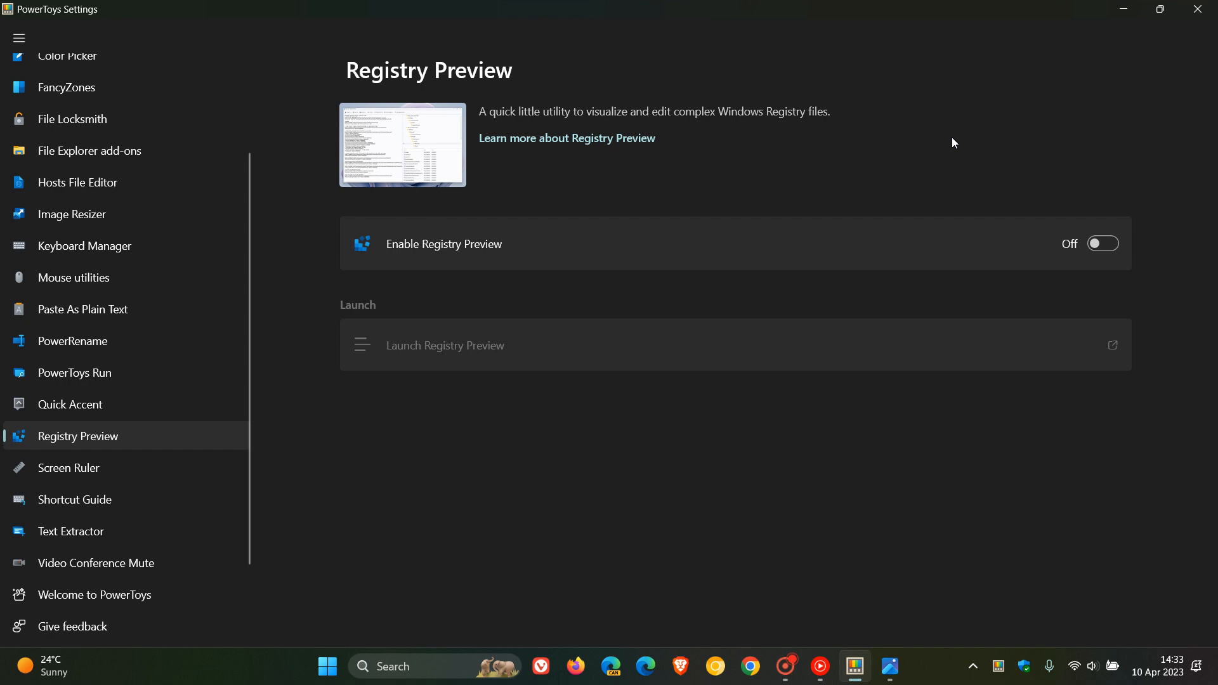
{"action": "mouse_move", "coordinate": [844, 162]}
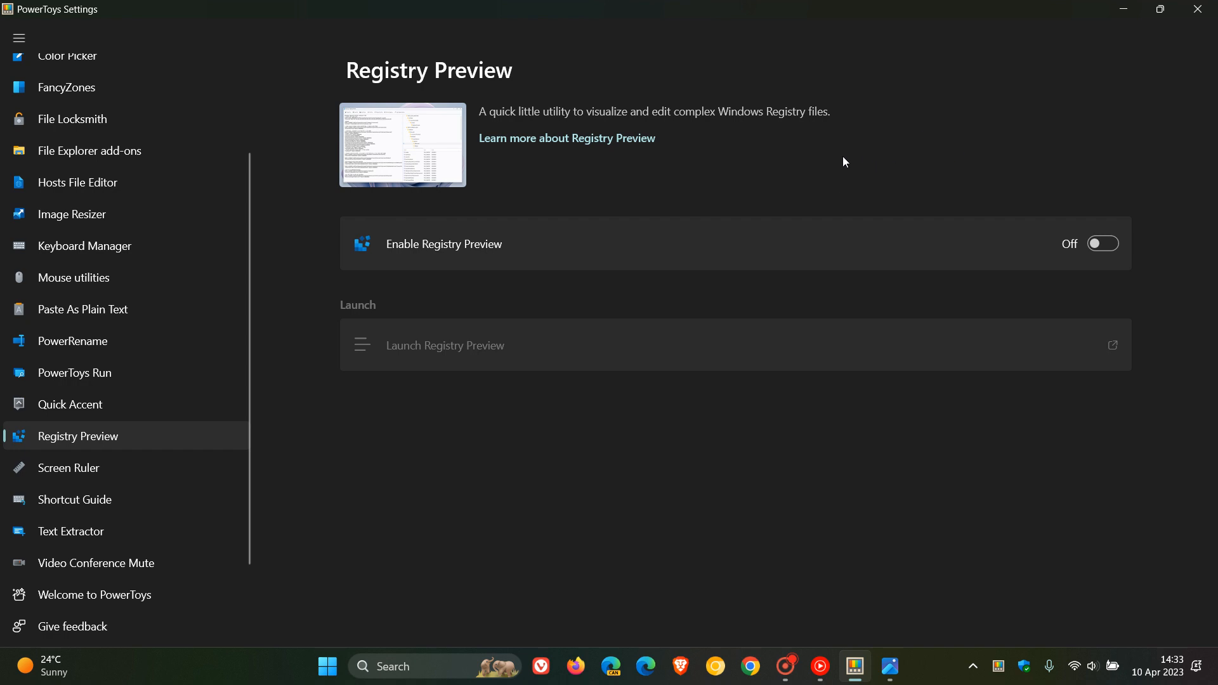
{"action": "mouse_move", "coordinate": [138, 373]}
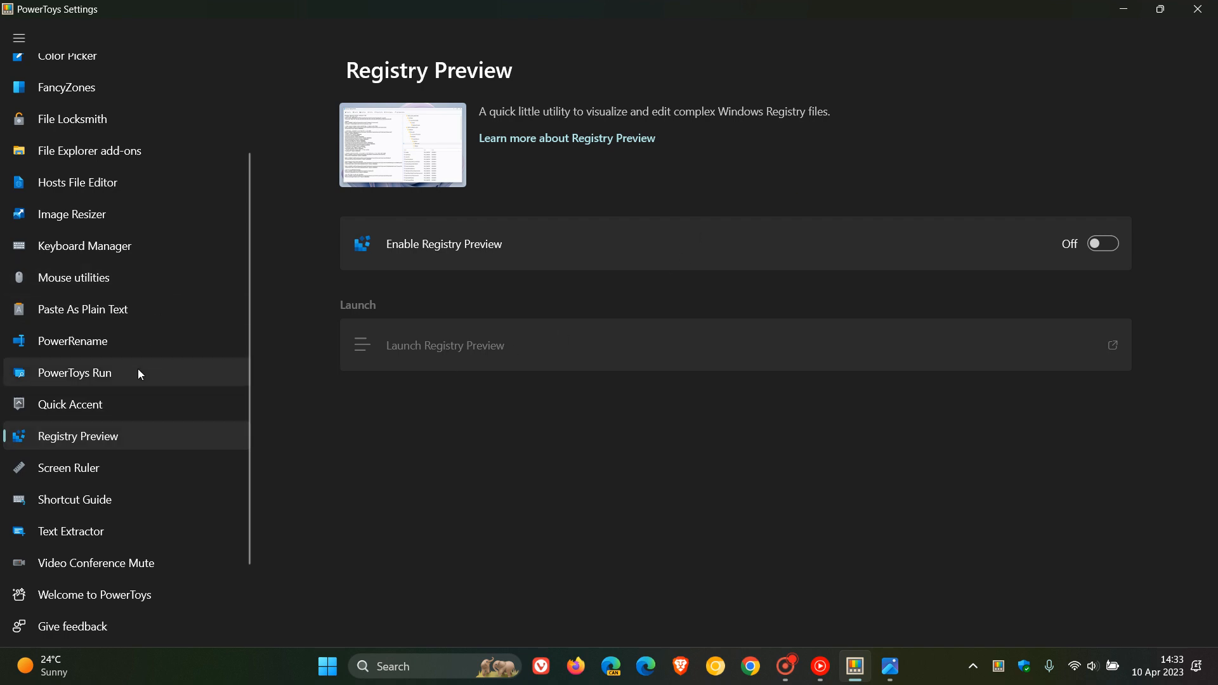
Briefly show the PowerToys Run bar, then dismiss it by clicking the desktop.
{"action": "left_click", "coordinate": [74, 373]}
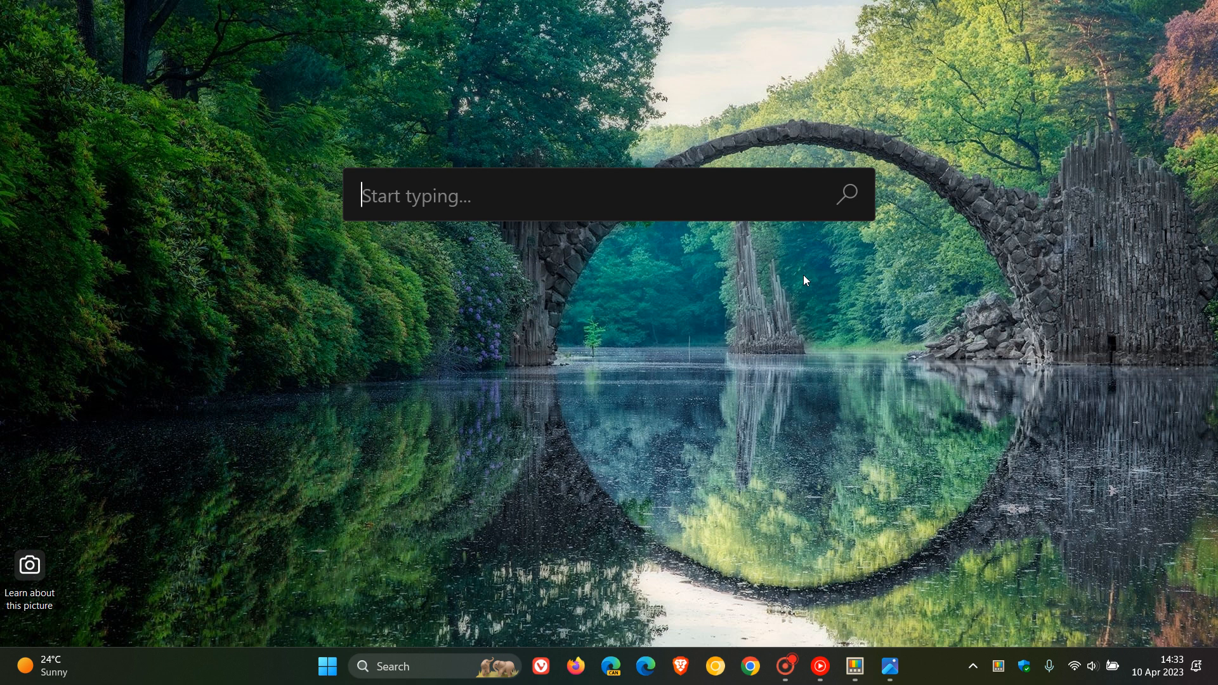
{"action": "left_click", "coordinate": [698, 322]}
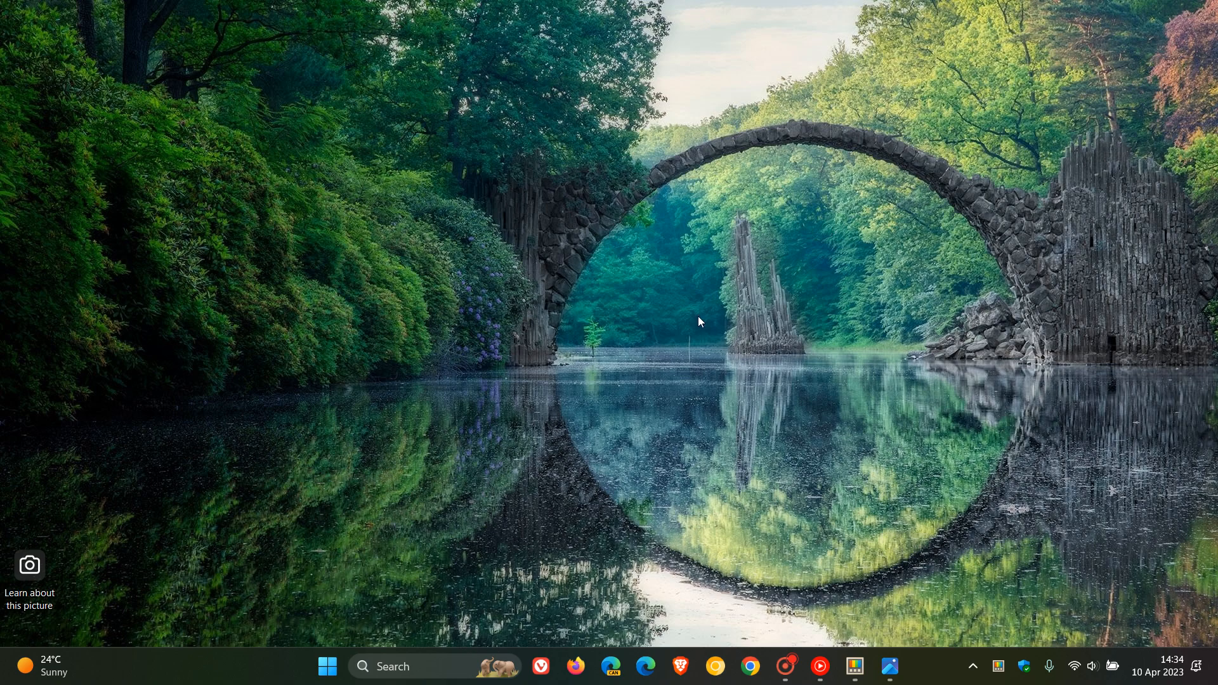